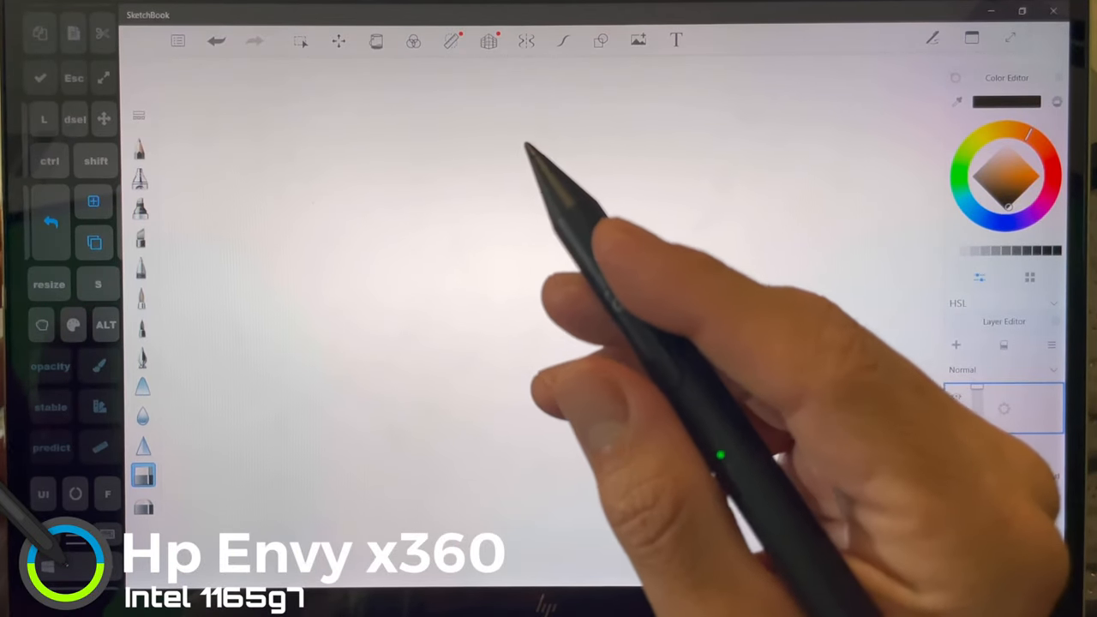
{"action": "mouse_move", "coordinate": [557, 257]}
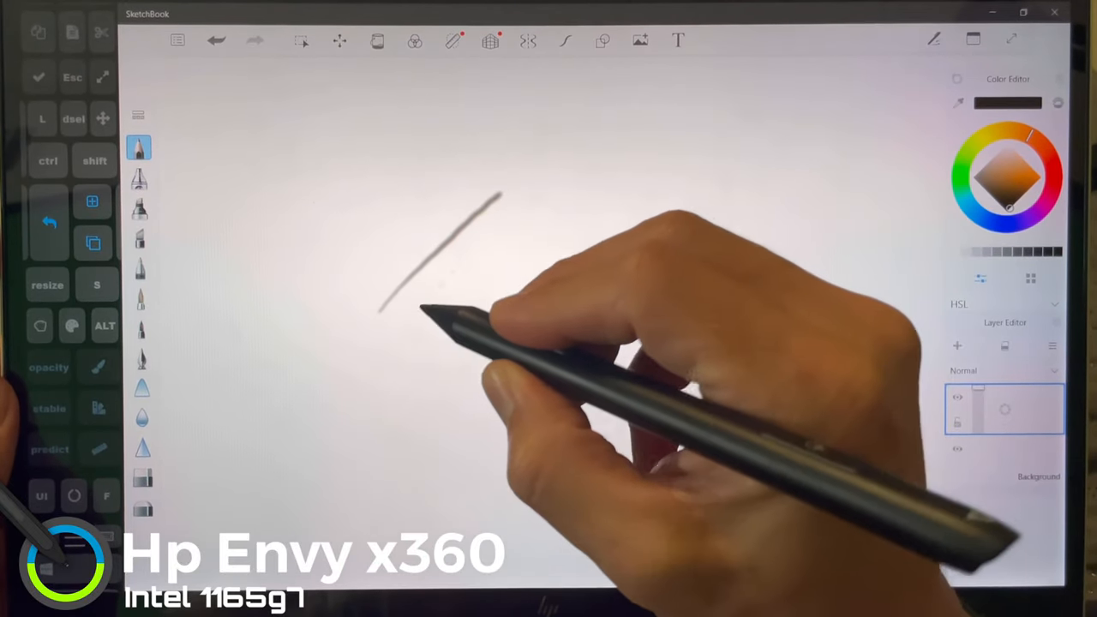
Step: Draw a thin grey diagonal pencil test stroke near the canvas centre
{"action": "left_click_drag", "start_coordinate": [488, 206], "coordinate": [420, 317]}
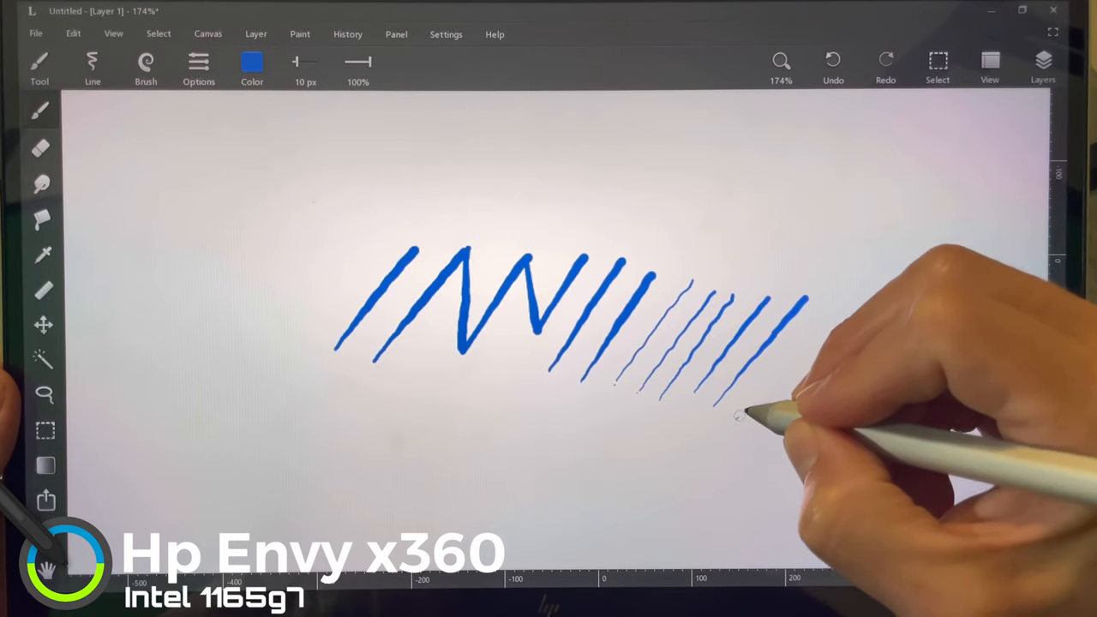
Step: Add another blue diagonal Ink brush test stroke to the row
{"action": "left_click_drag", "start_coordinate": [745, 403], "coordinate": [831, 308]}
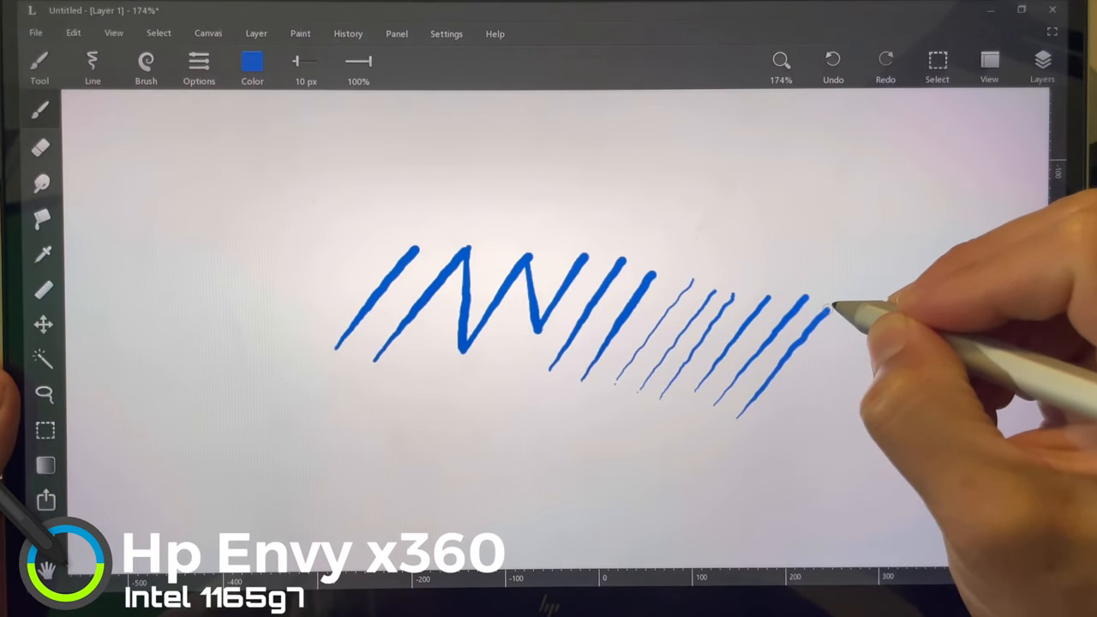
{"action": "left_click", "coordinate": [833, 61]}
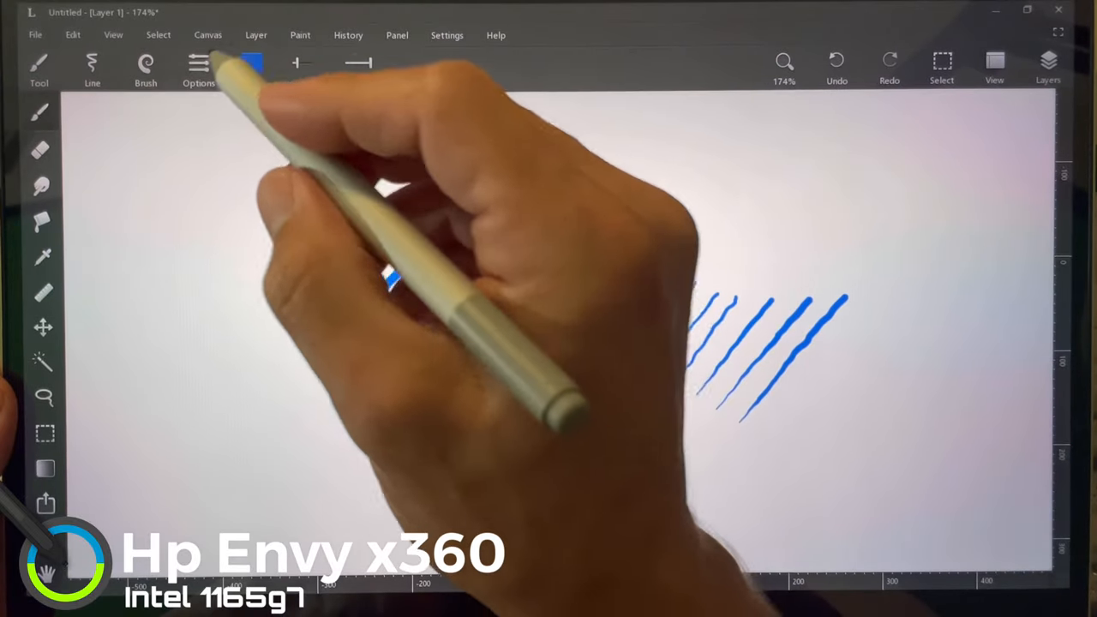
Step: Switch Leonardo's line mode to Smooth and raise the smoothing amount to 45
{"action": "left_click", "coordinate": [145, 69]}
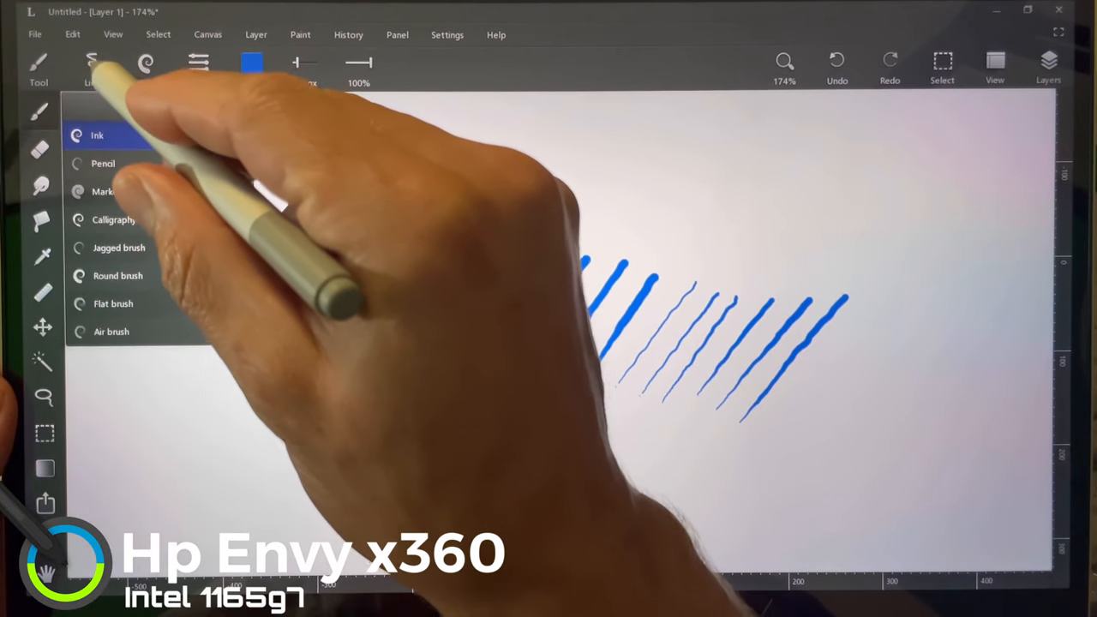
{"action": "left_click", "coordinate": [97, 136]}
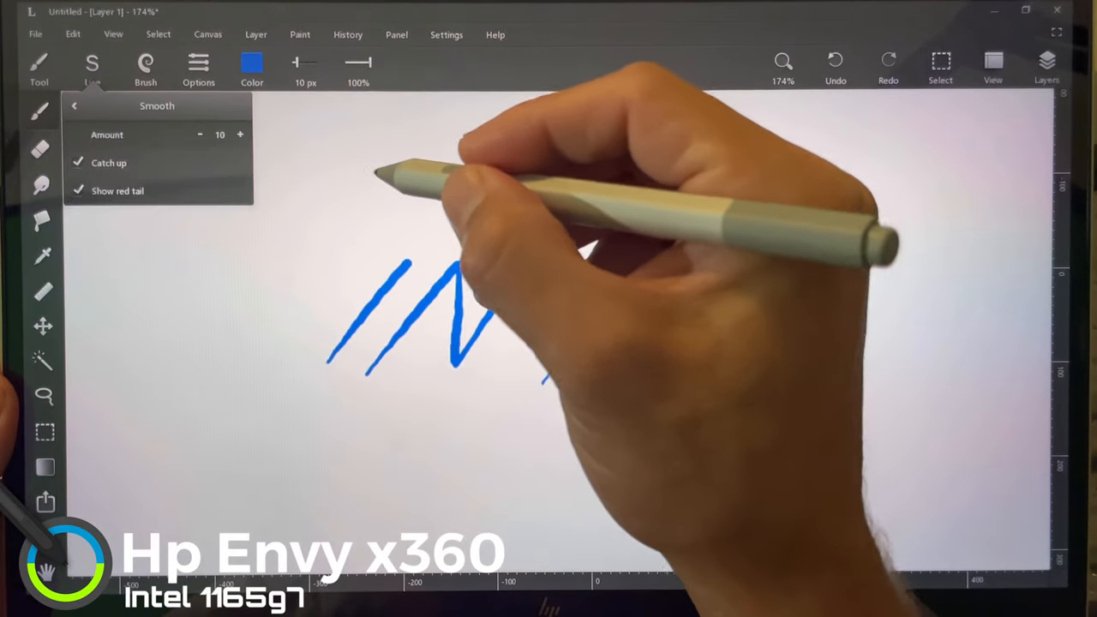
{"action": "left_click", "coordinate": [240, 134]}
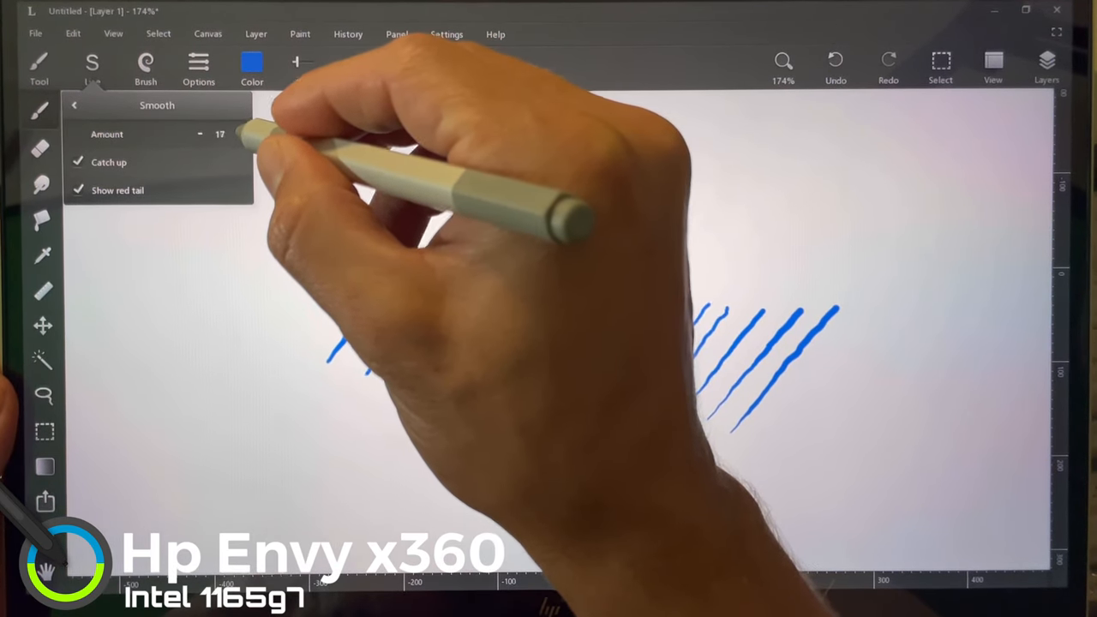
{"action": "left_click", "coordinate": [239, 133]}
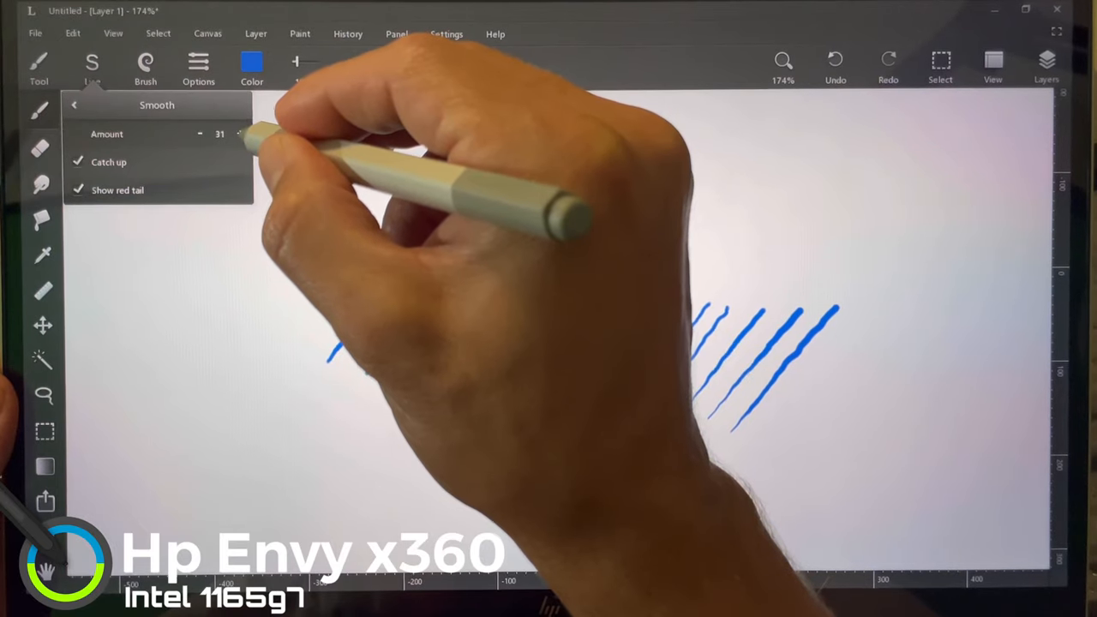
{"action": "left_click", "coordinate": [239, 134]}
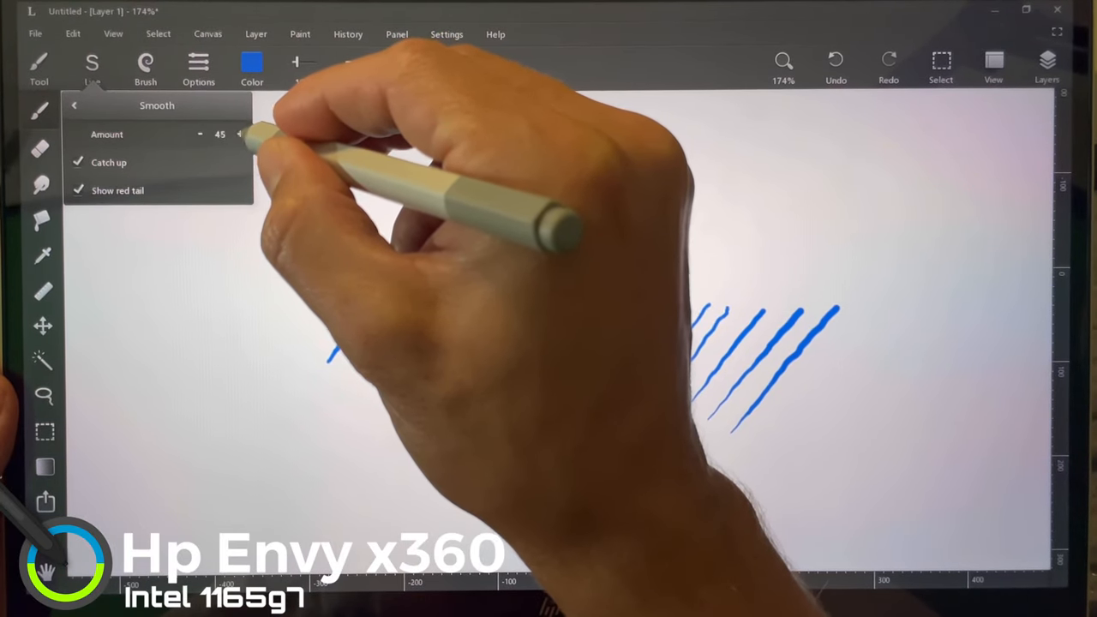
{"action": "left_click", "coordinate": [240, 134]}
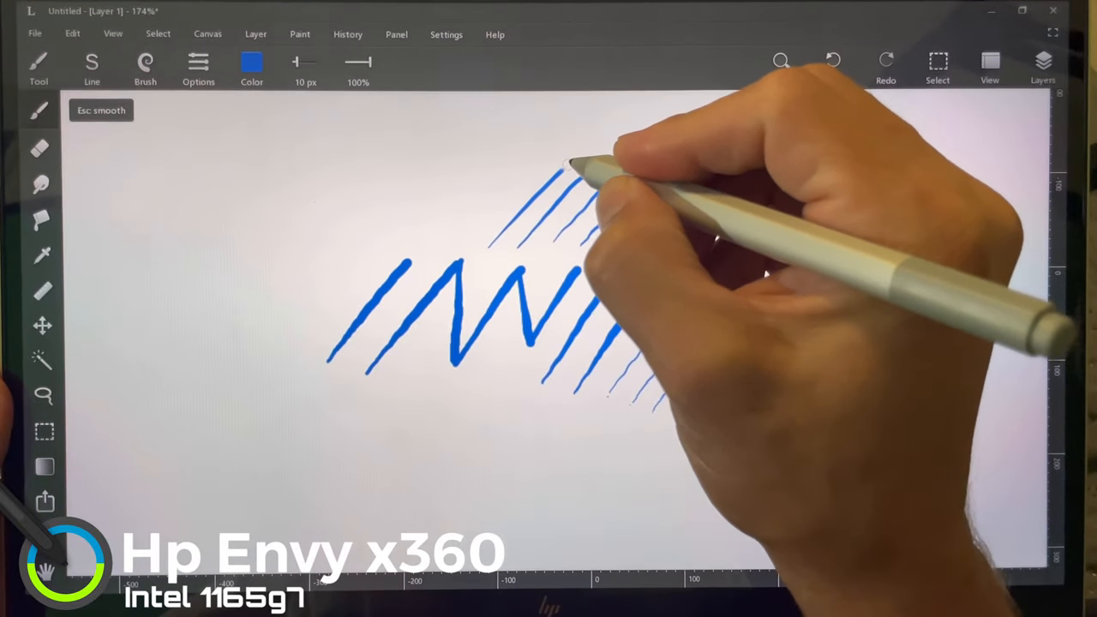
Step: Add another thin pressure-tapered diagonal line beside the blue strokes
{"action": "left_click", "coordinate": [831, 61]}
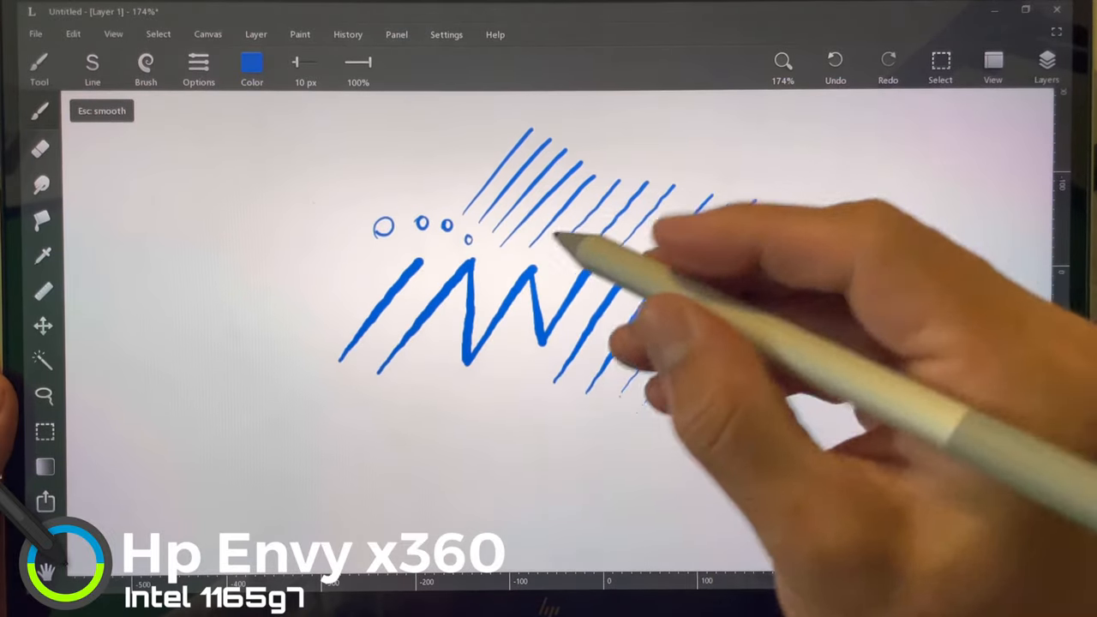
{"action": "left_click", "coordinate": [93, 69]}
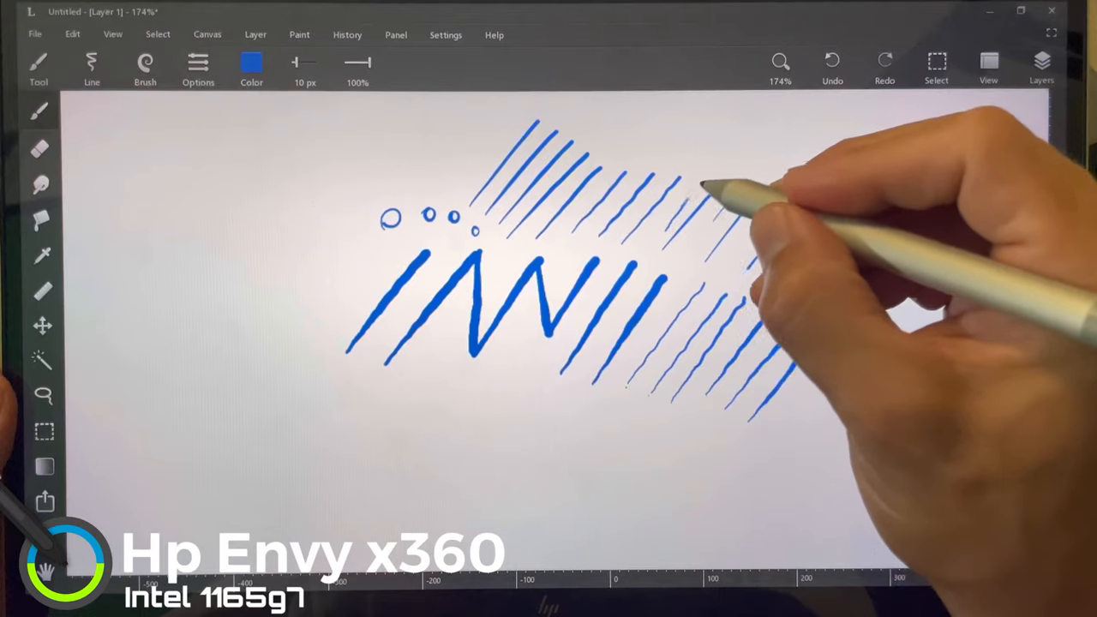
{"action": "left_click_drag", "start_coordinate": [771, 171], "coordinate": [779, 248]}
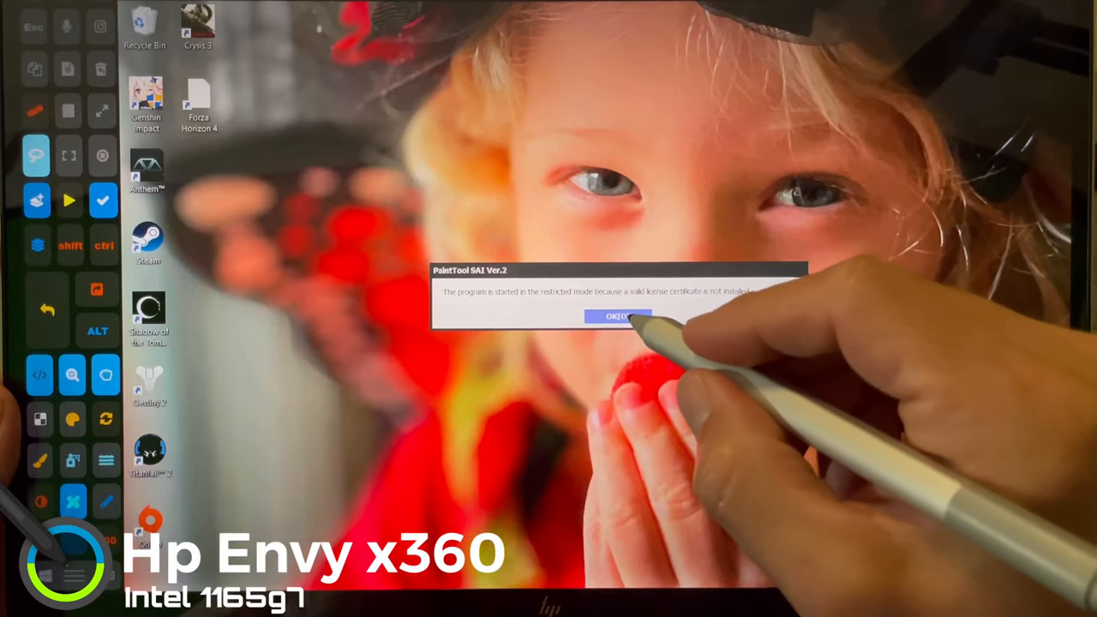
Step: Dismiss the restricted-mode notice and create a 1024 × 1024, 72 ppi canvas
{"action": "left_click", "coordinate": [617, 316]}
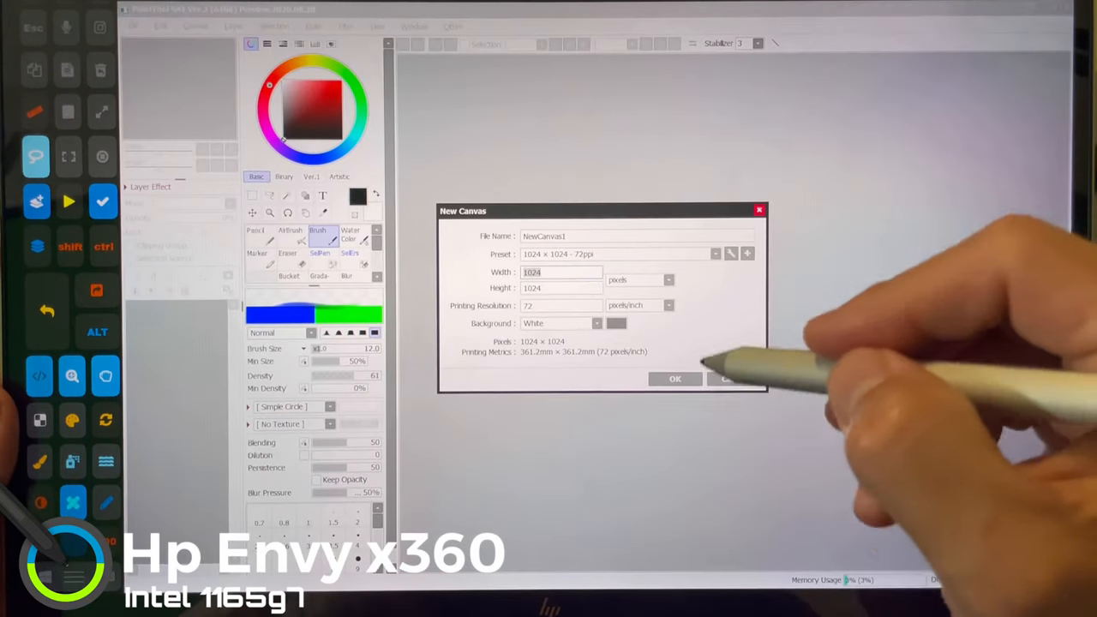
{"action": "left_click", "coordinate": [674, 379]}
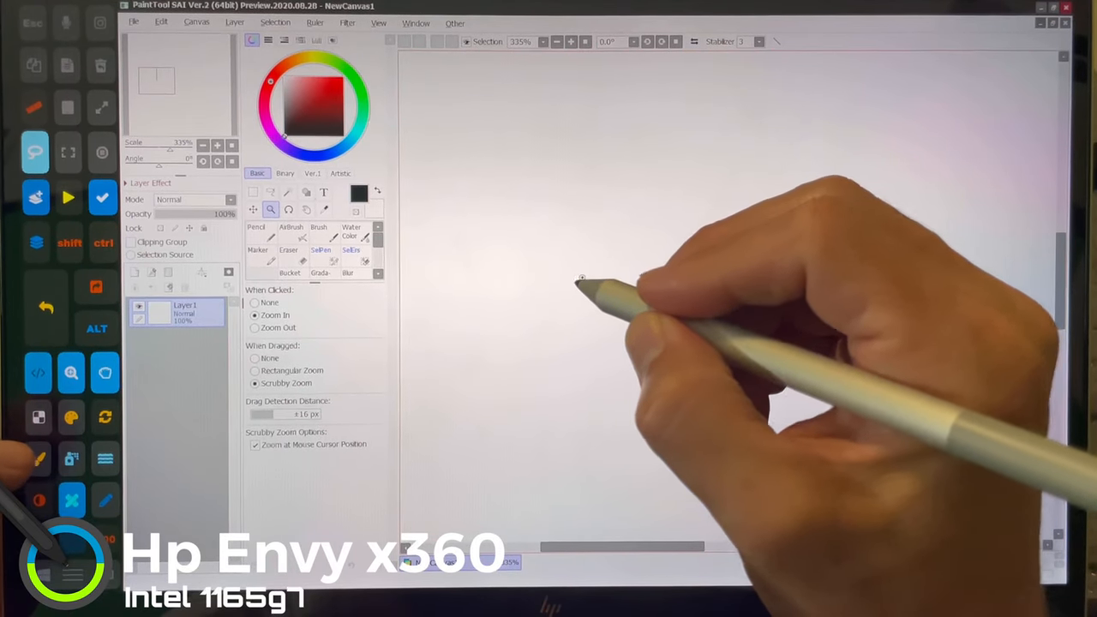
Step: Select the Brush tool and paint grey and red test strokes on the canvas
{"action": "left_click", "coordinate": [318, 231]}
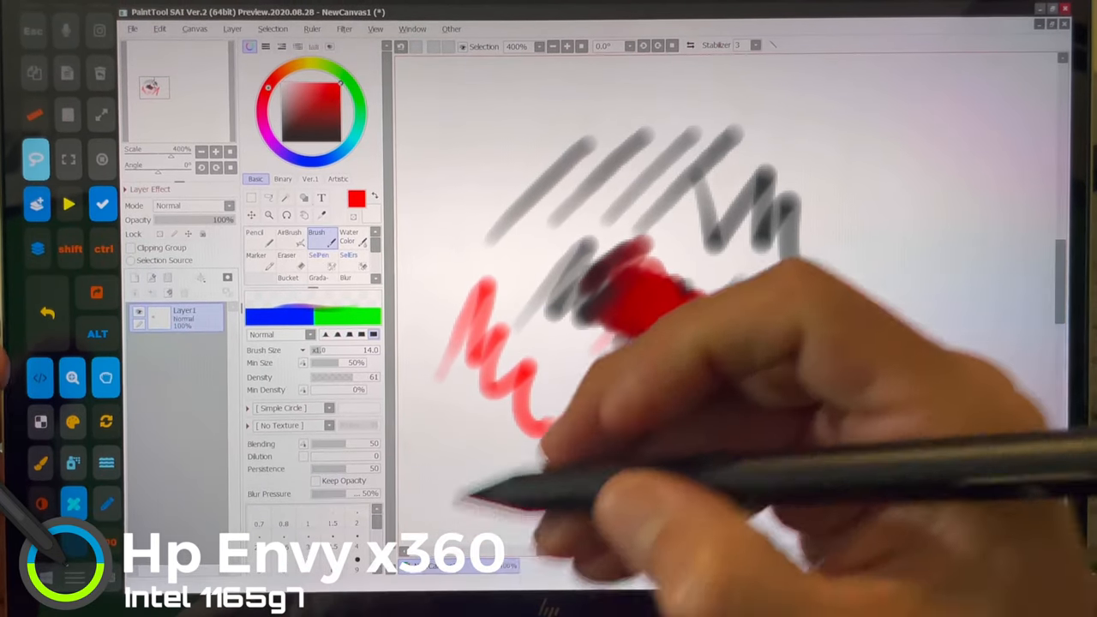
{"action": "left_click_drag", "start_coordinate": [651, 308], "coordinate": [771, 428]}
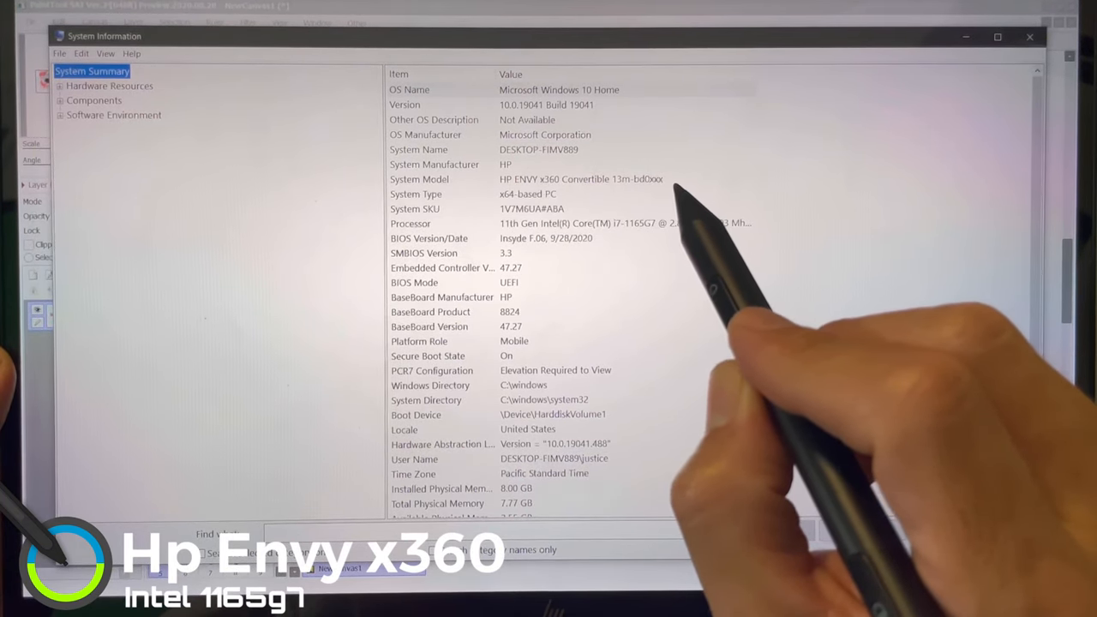
{"action": "mouse_move", "coordinate": [685, 274]}
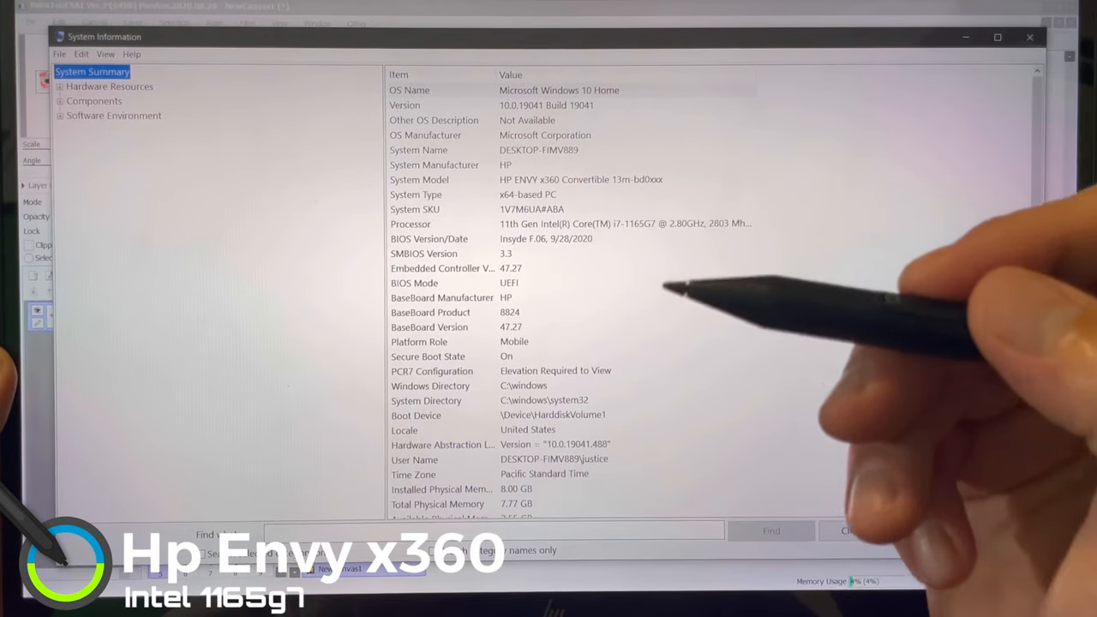
Step: Scroll through the System Summary, then close the System Information window
{"action": "scroll", "scroll_direction": "down", "scroll_amount": 3}
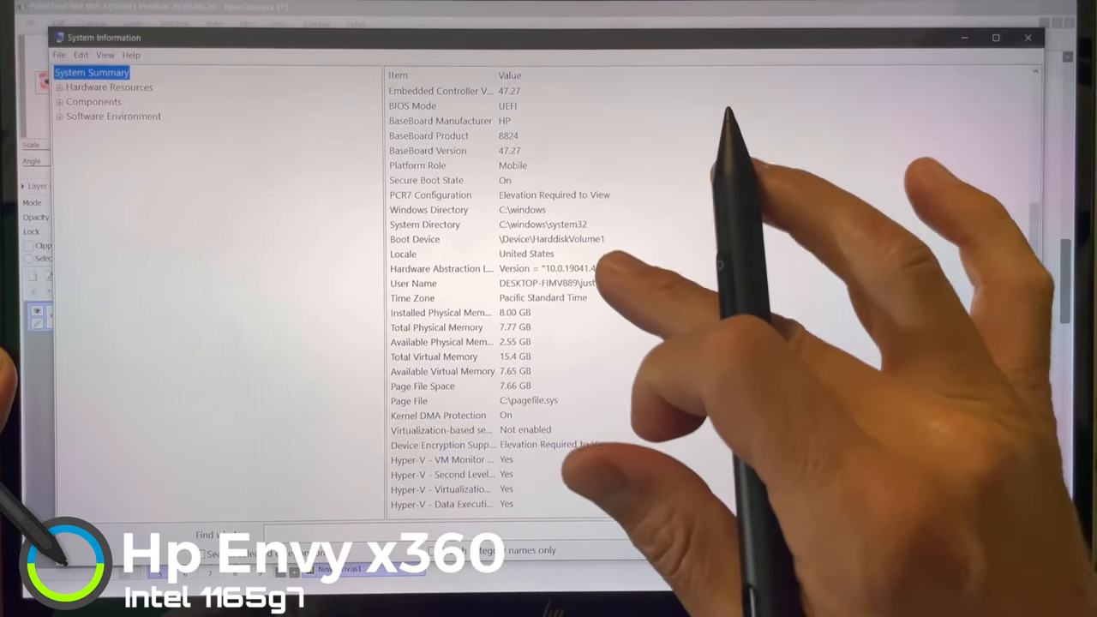
{"action": "scroll", "scroll_direction": "up", "scroll_amount": 3}
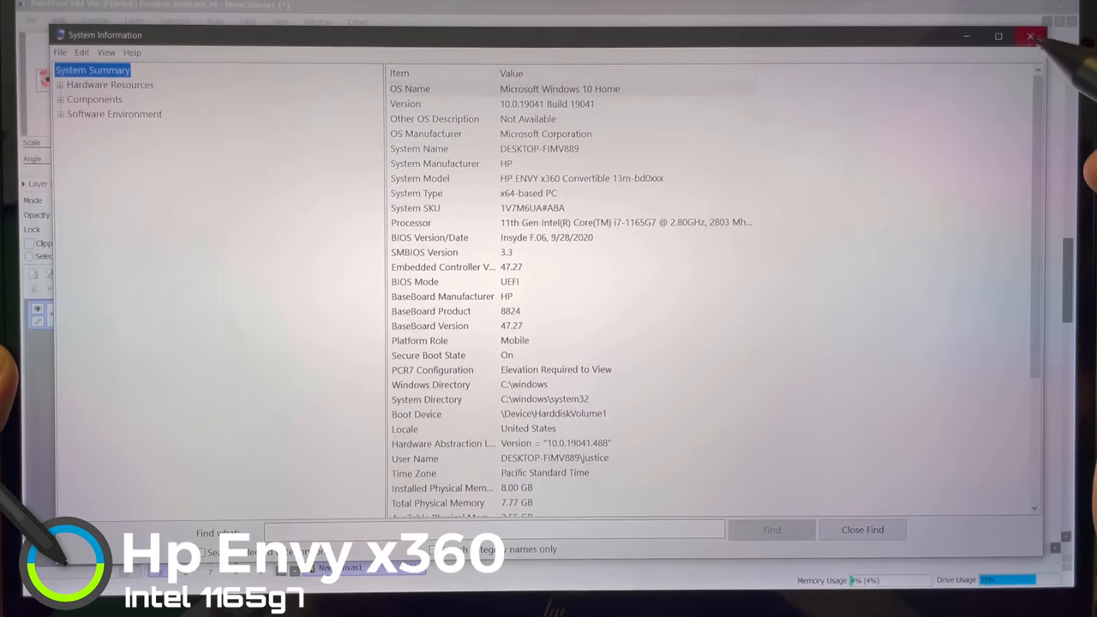
{"action": "left_click", "coordinate": [1029, 36]}
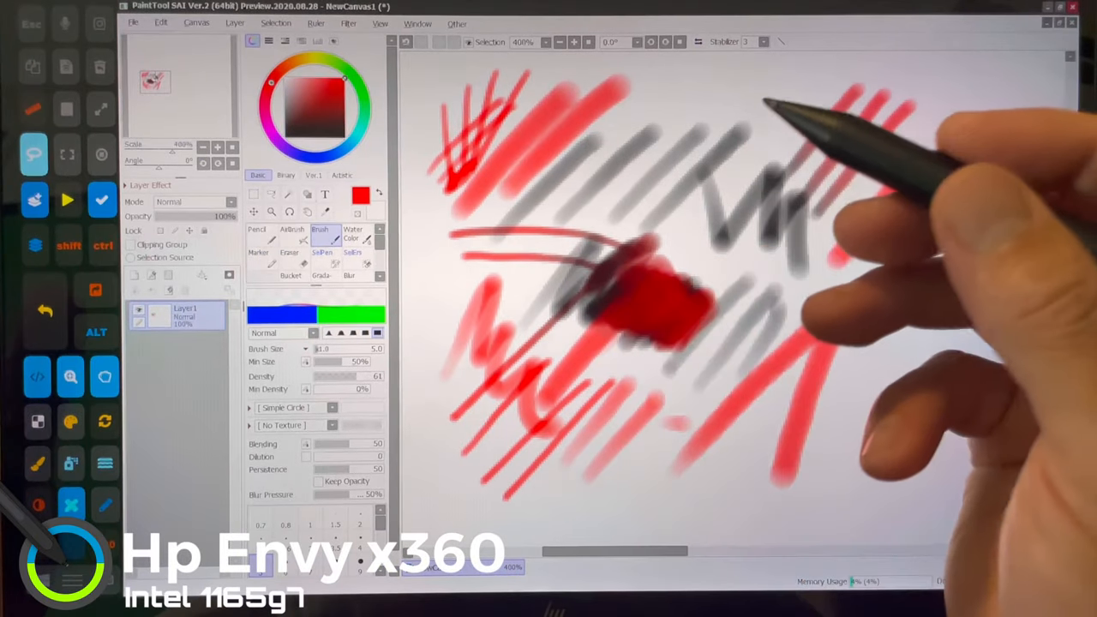